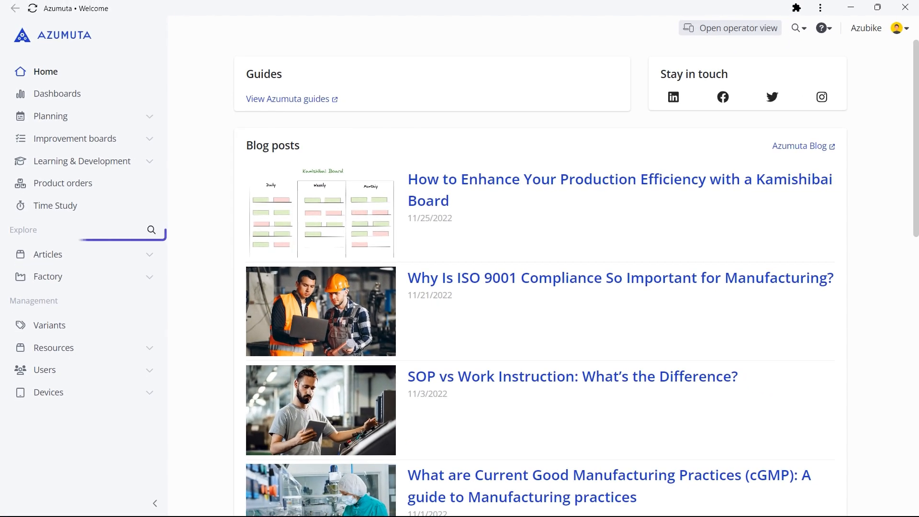
Open the Washing machine article from Articles after briefly browsing the Factory overview.
click(82, 230)
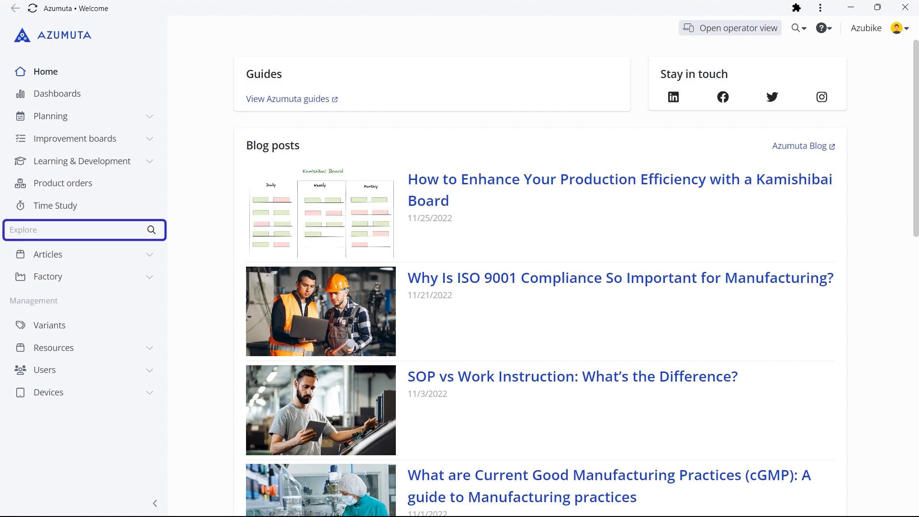
click(84, 229)
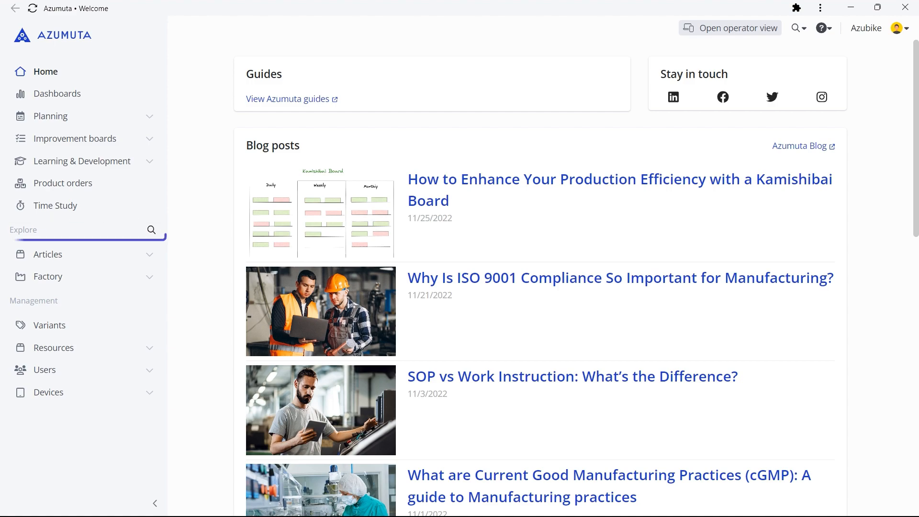
click(48, 253)
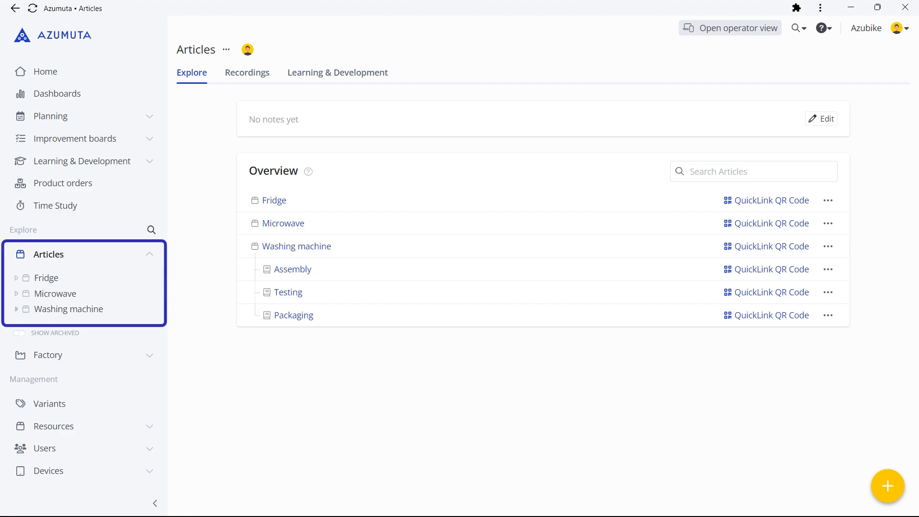
click(296, 246)
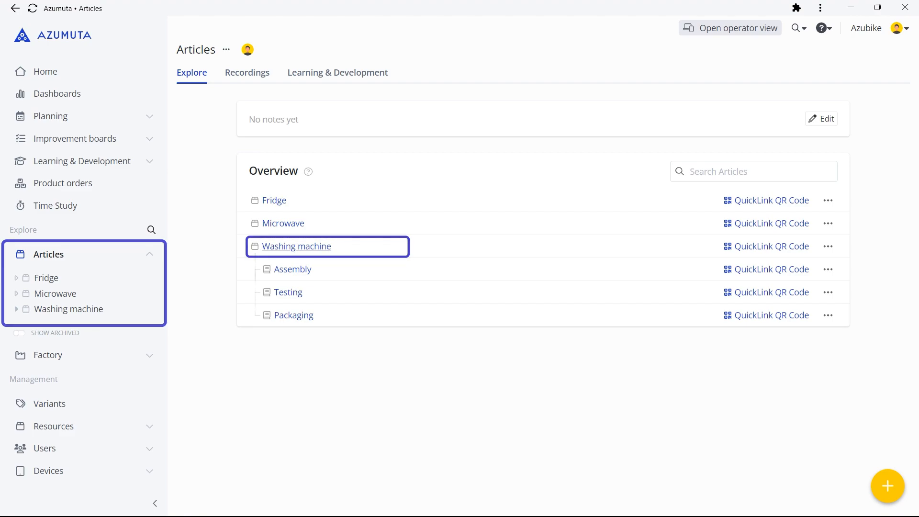
click(295, 245)
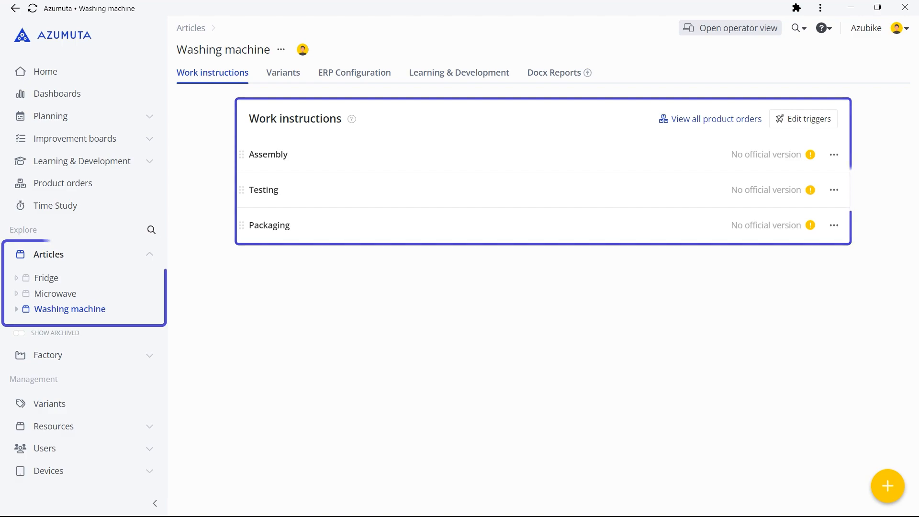
click(48, 254)
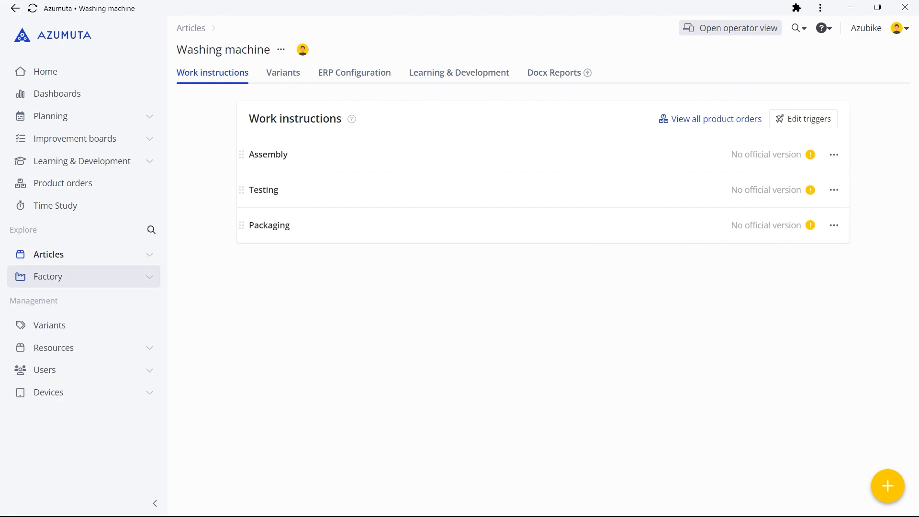
click(49, 276)
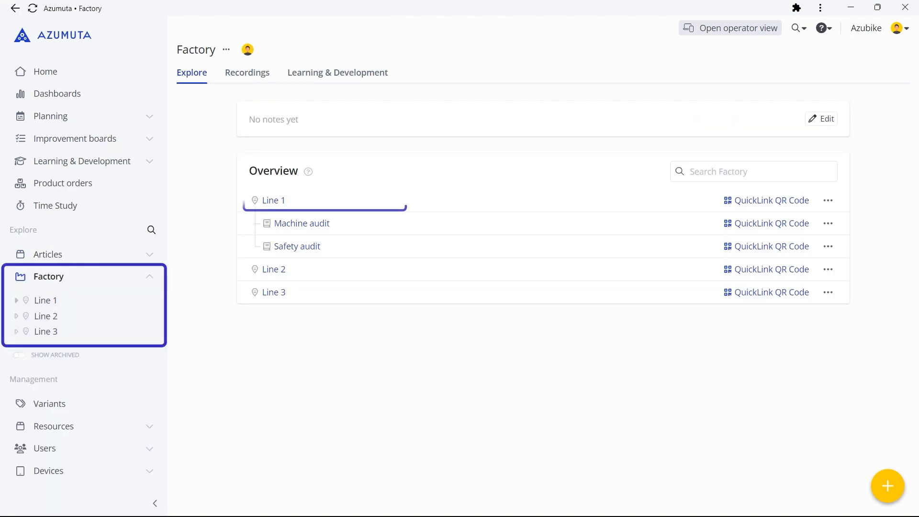
click(273, 200)
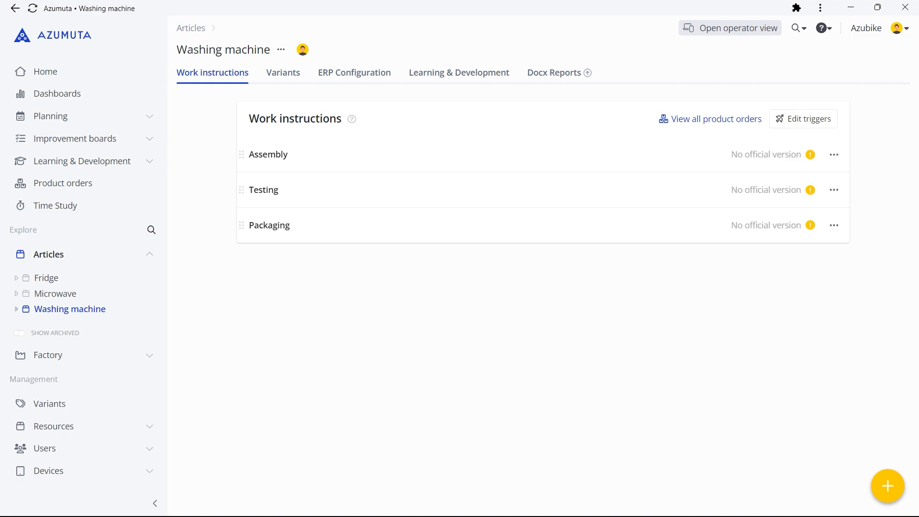
Add step 1.1 'Install the control panel' to Assembly and open its details.
click(69, 309)
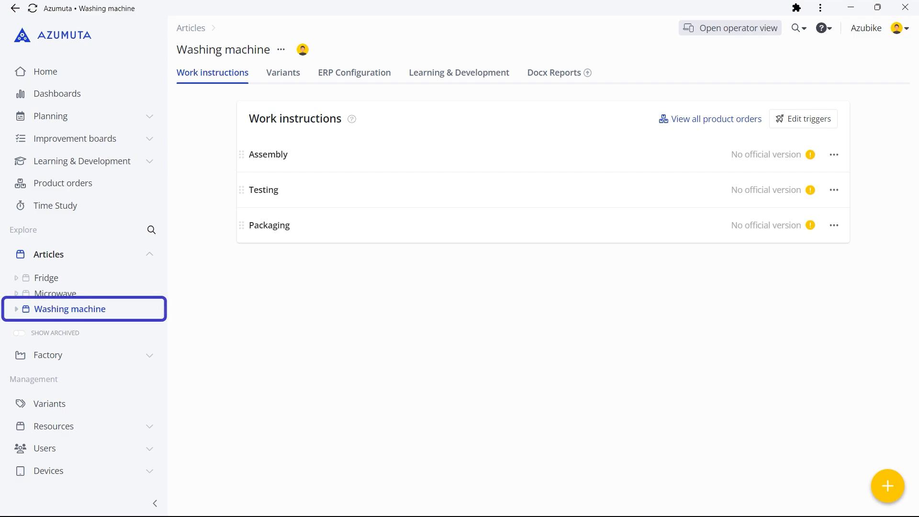
click(212, 72)
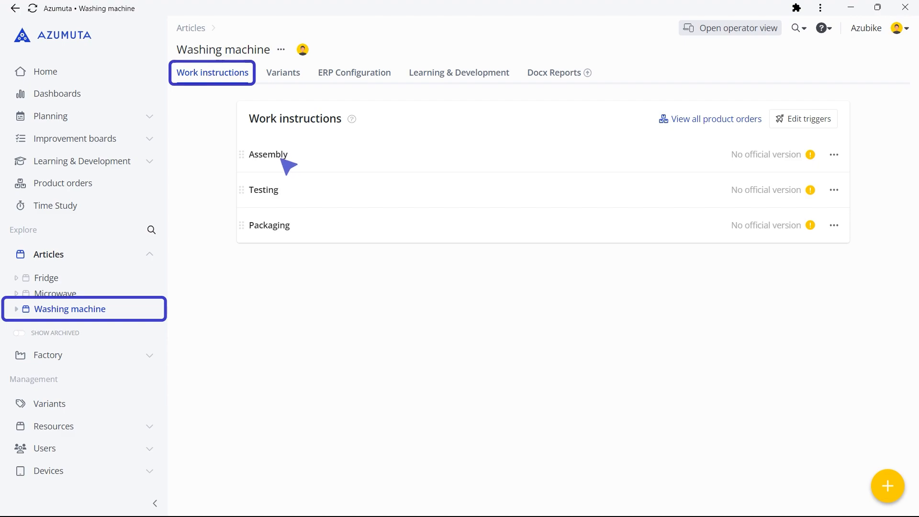
click(267, 154)
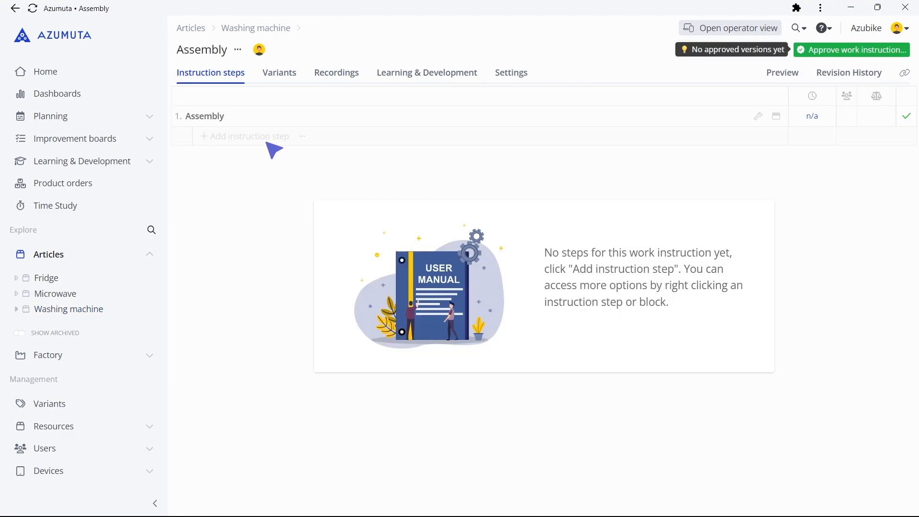
click(249, 136)
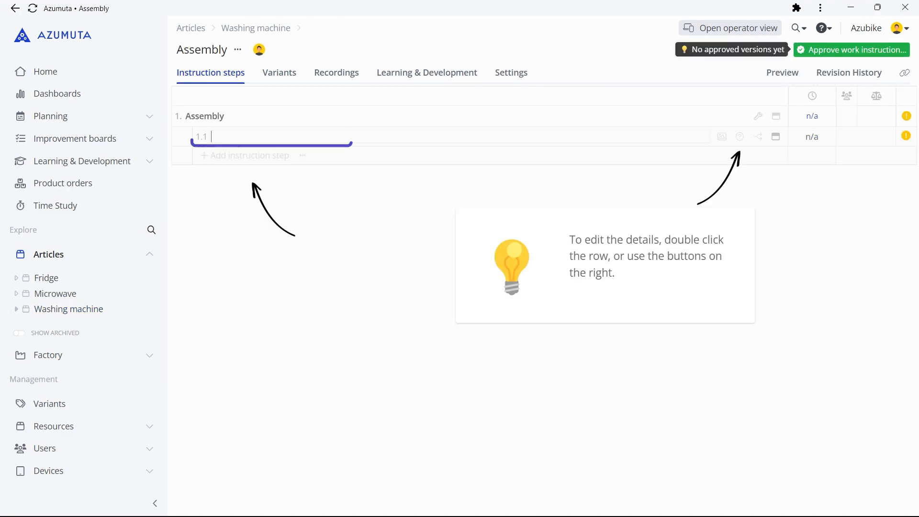
text(Install the control panel)
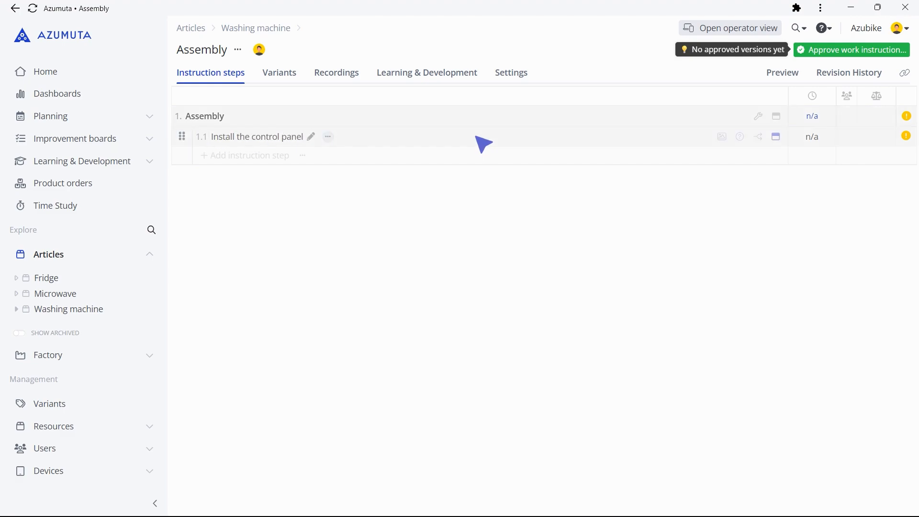
click(261, 136)
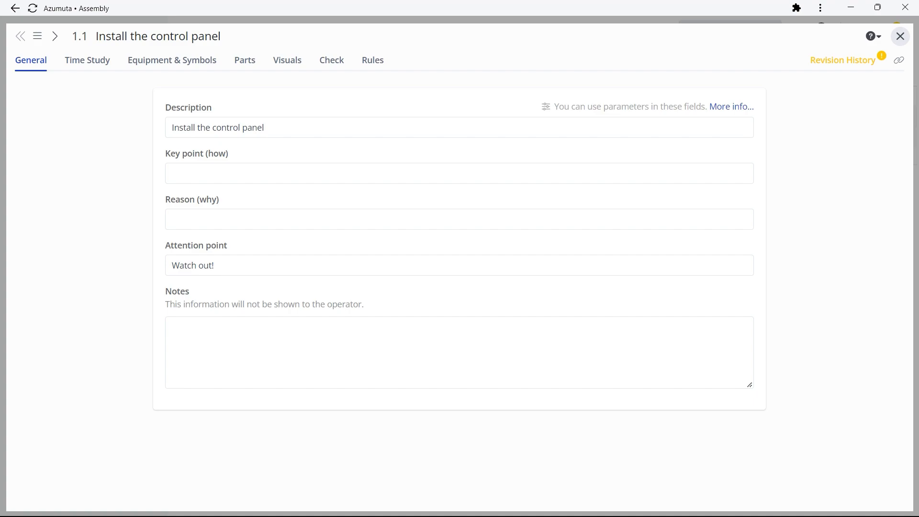
Insert the gloved-hands circuit-board photo with a highlighted box into step 1.1.
click(287, 60)
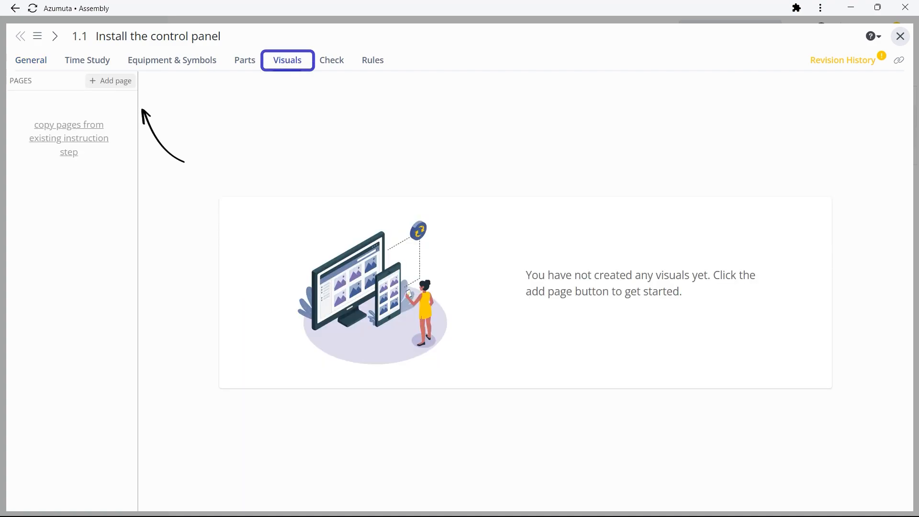
click(110, 81)
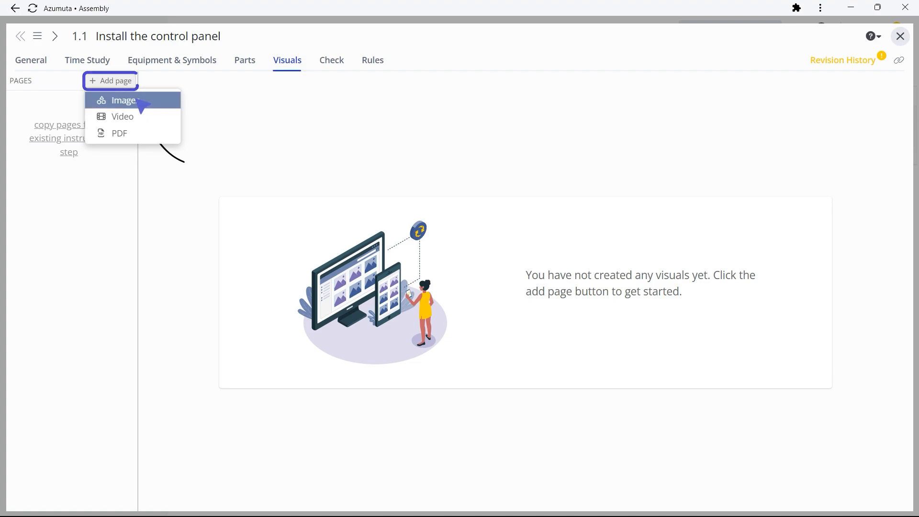
click(123, 99)
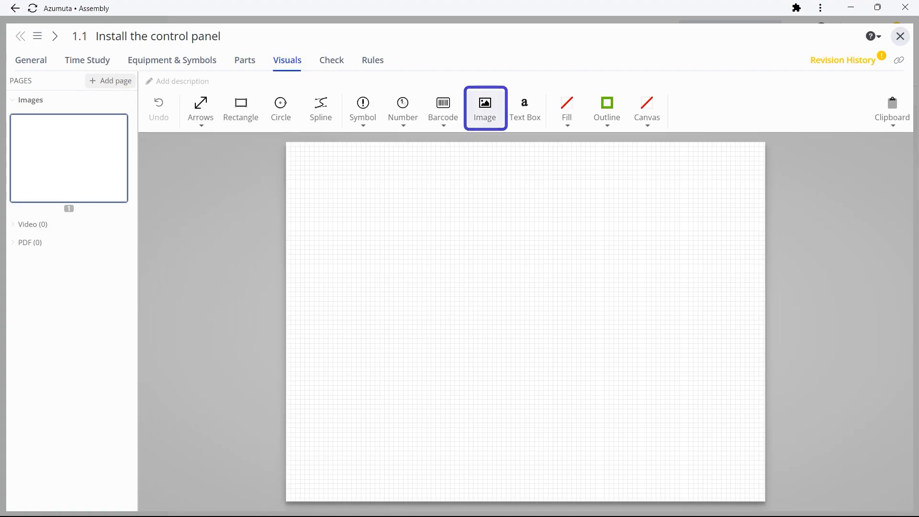
click(485, 106)
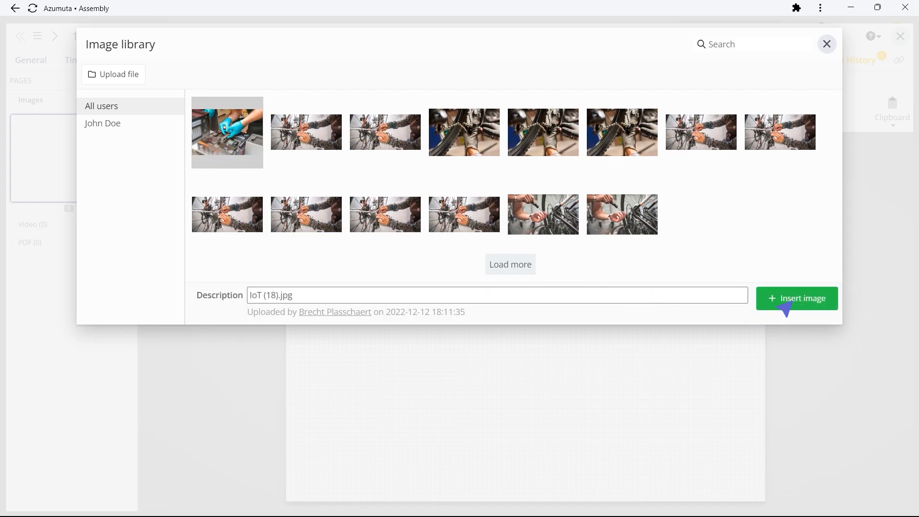
click(796, 299)
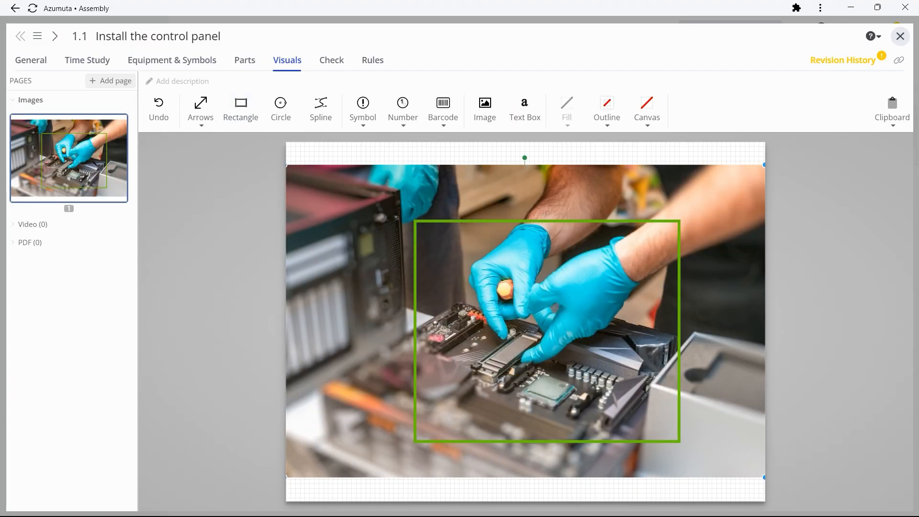
click(900, 36)
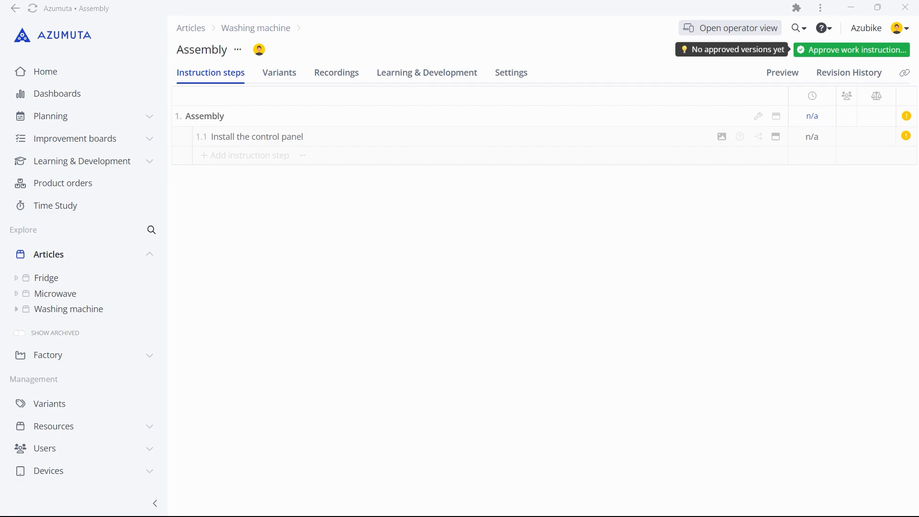
Preview the Assembly instruction and approve it, creating Version 1.
click(781, 72)
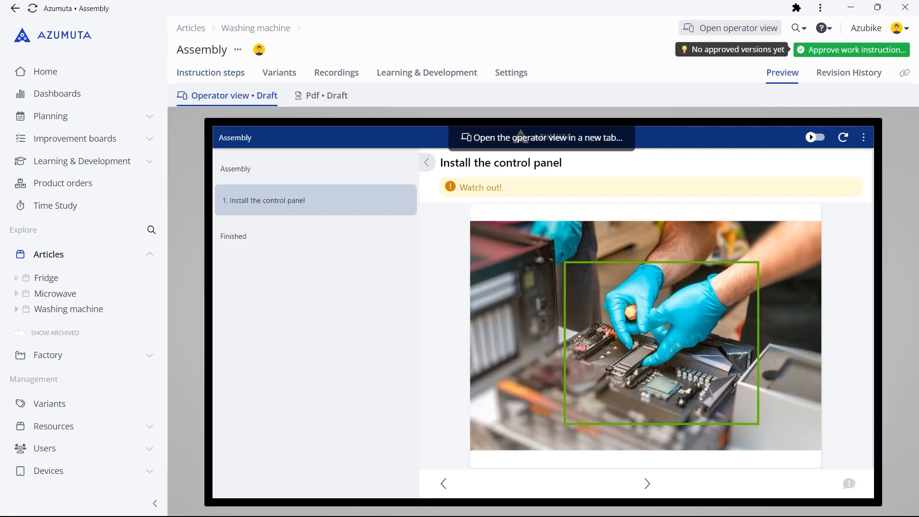
click(851, 50)
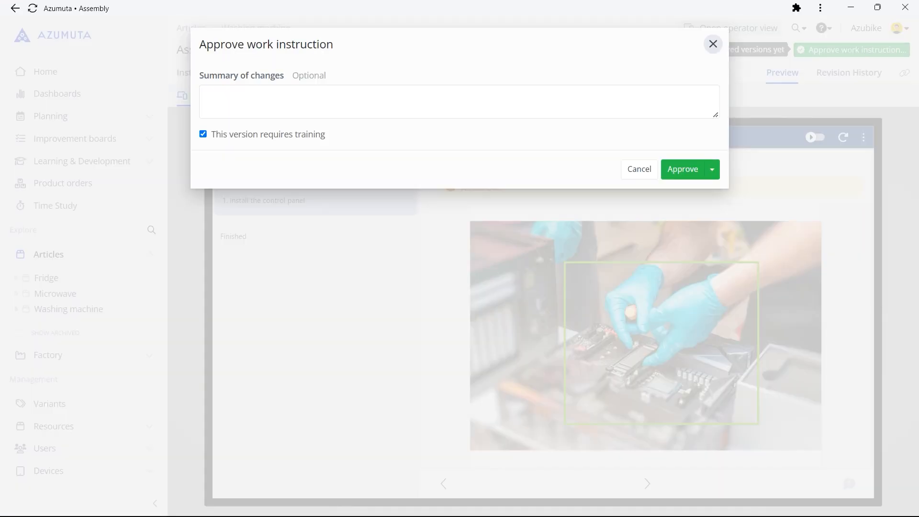
click(638, 169)
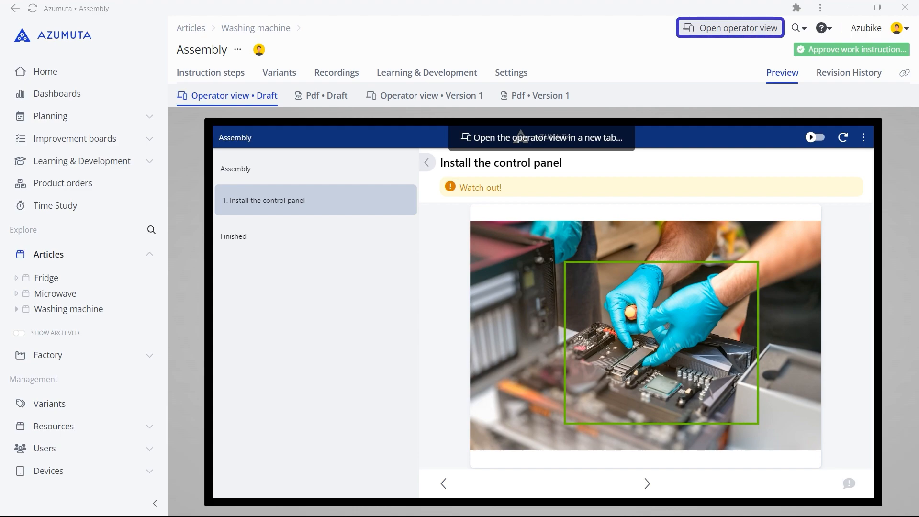
Sign in a mobile device using the one-time QR login code, then dismiss the popup.
click(730, 27)
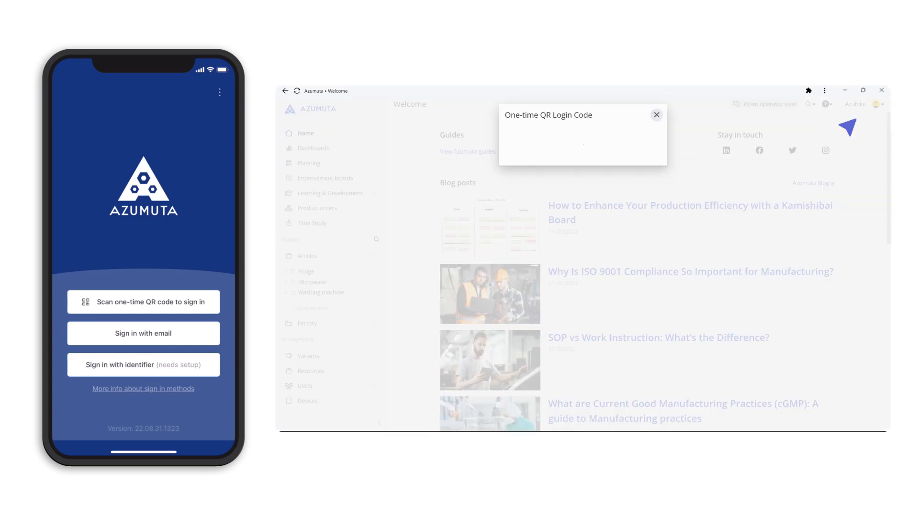
click(143, 301)
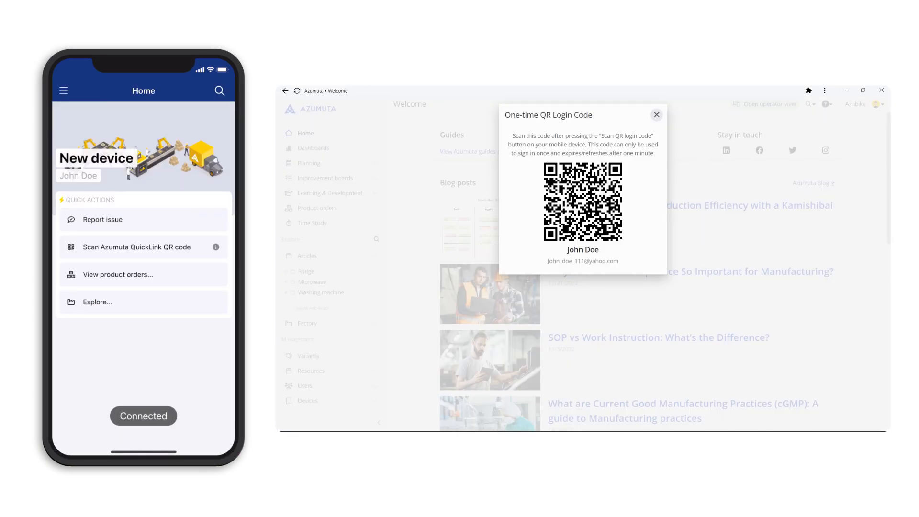
click(656, 115)
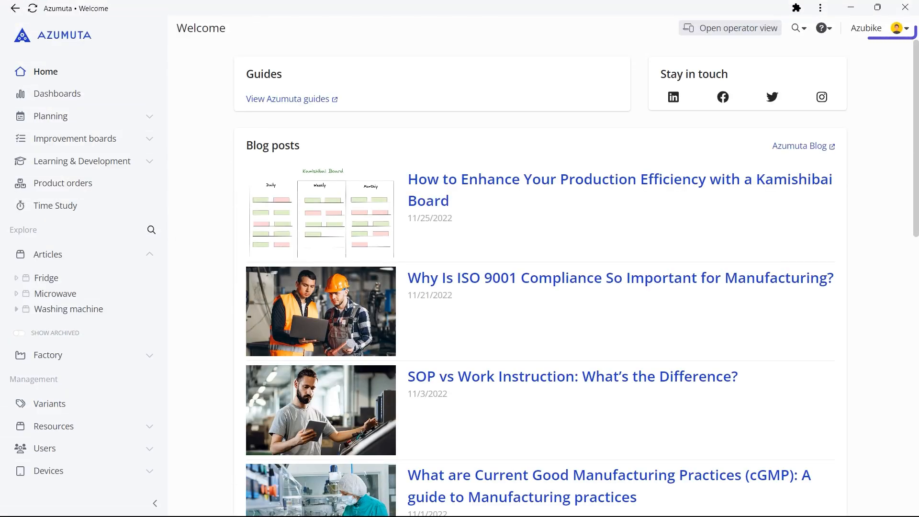
Send an email invitation to a coworker in the Operators group.
click(878, 28)
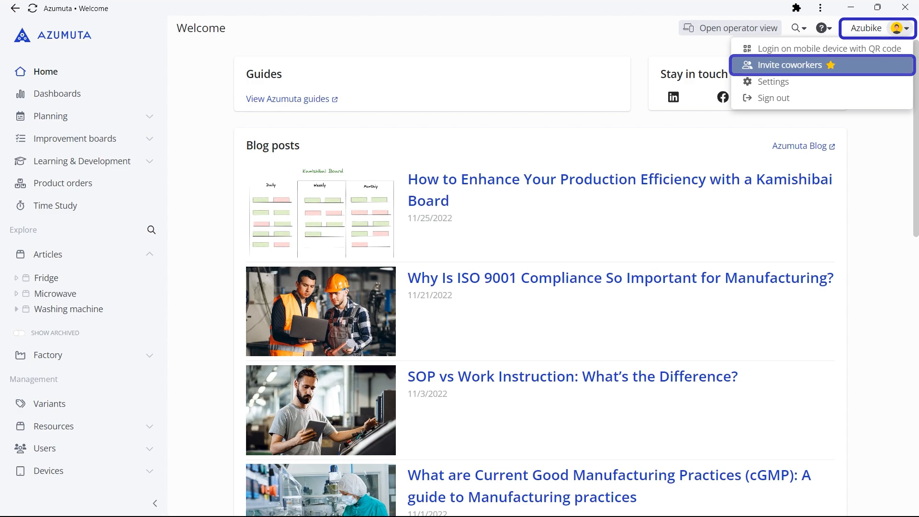
click(794, 65)
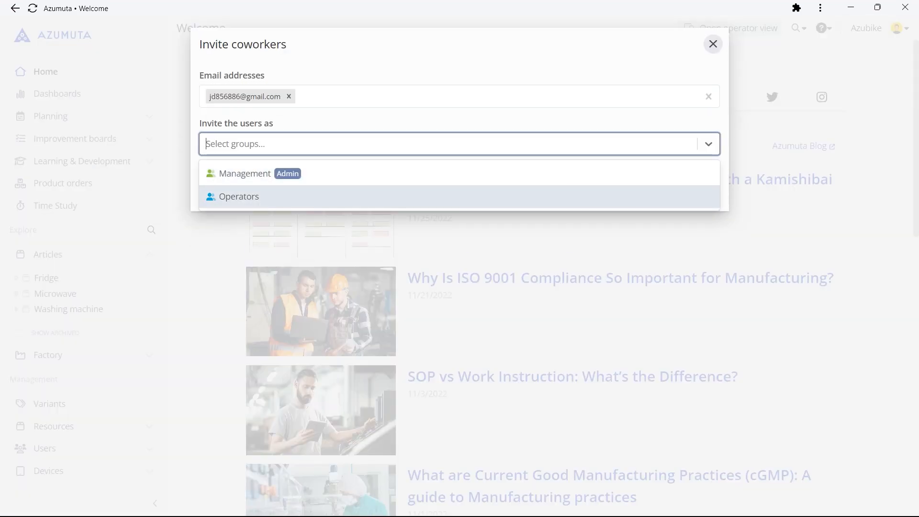
click(239, 196)
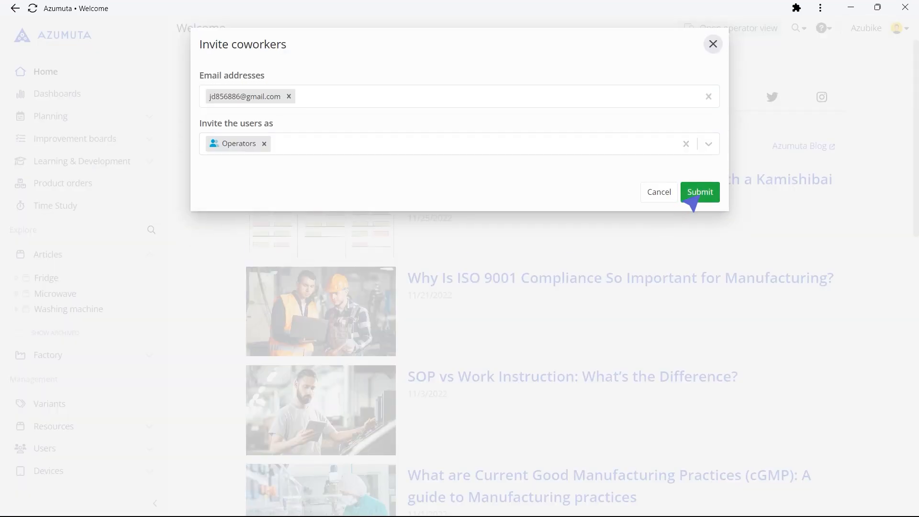
click(699, 191)
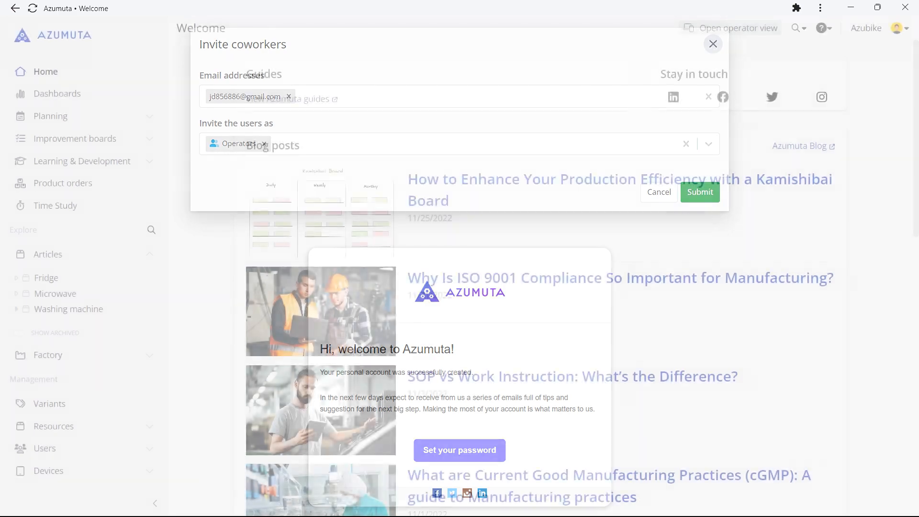
click(713, 43)
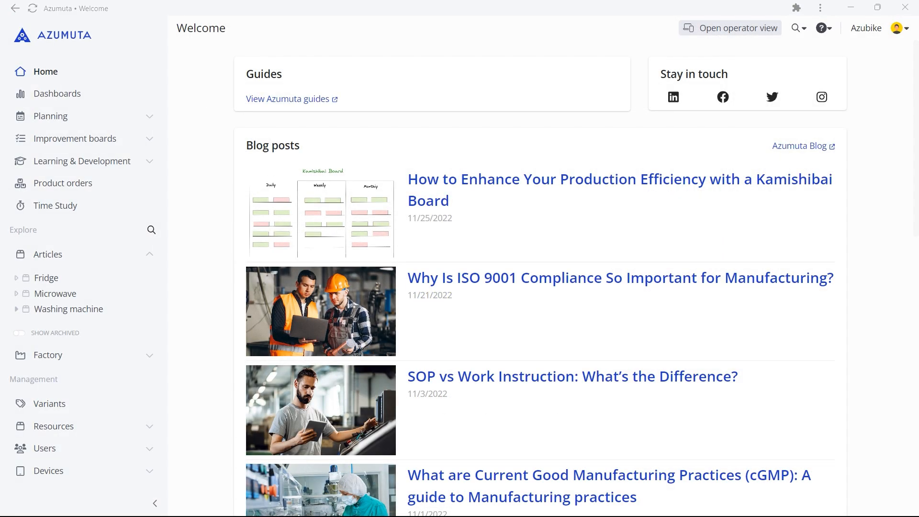
Open Azumuta Guides and scroll through its topics from Welcome to Login.
click(287, 99)
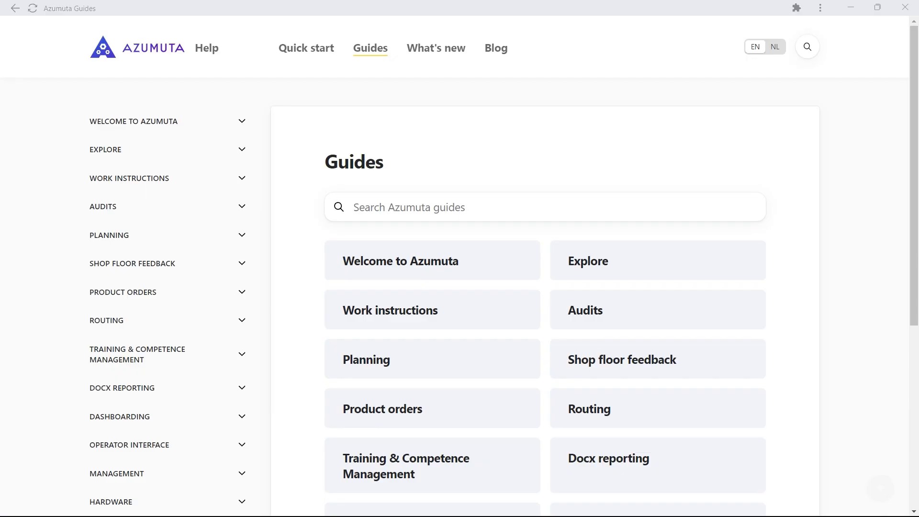
scroll(down, 3)
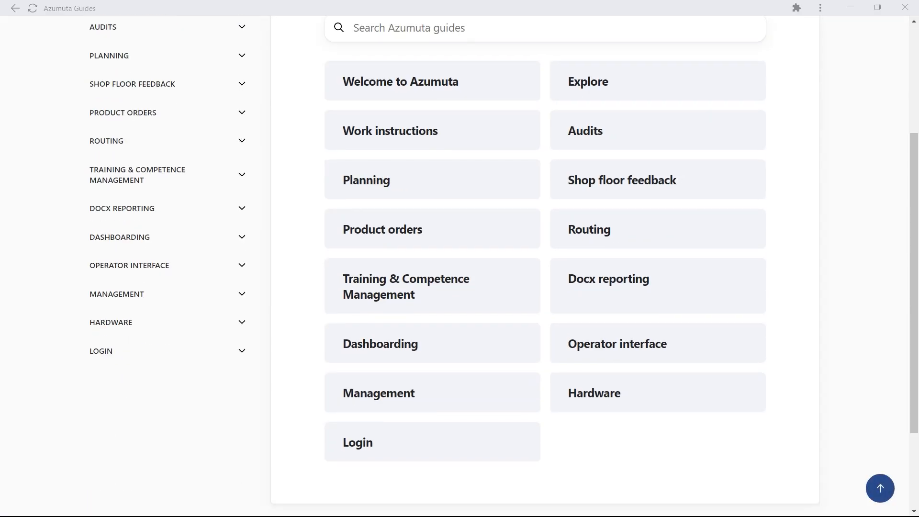